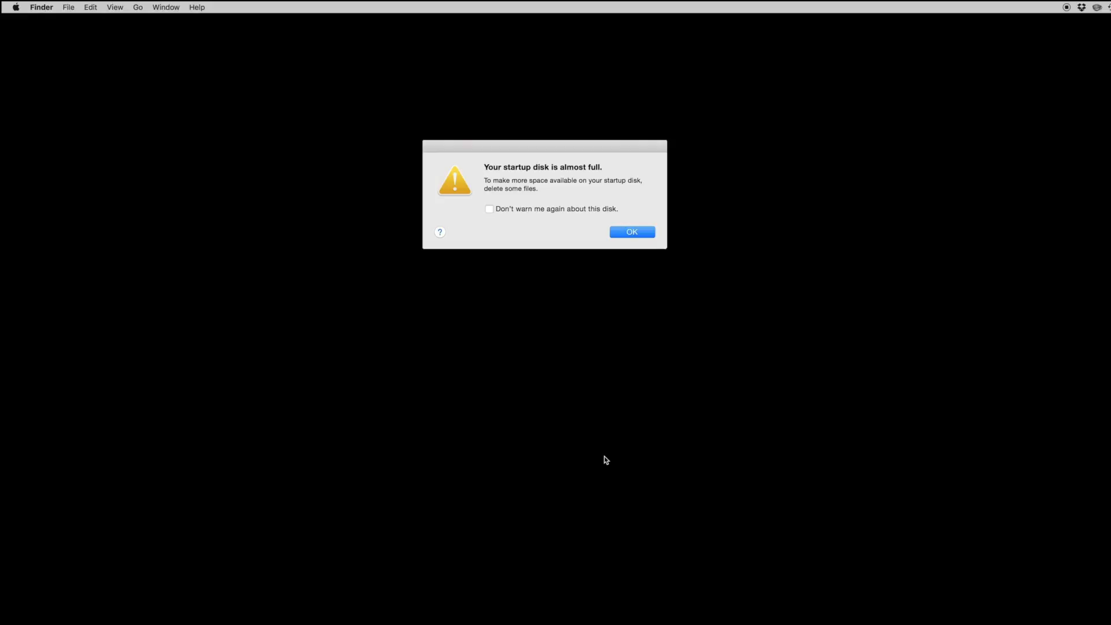
mouse_move(686, 182)
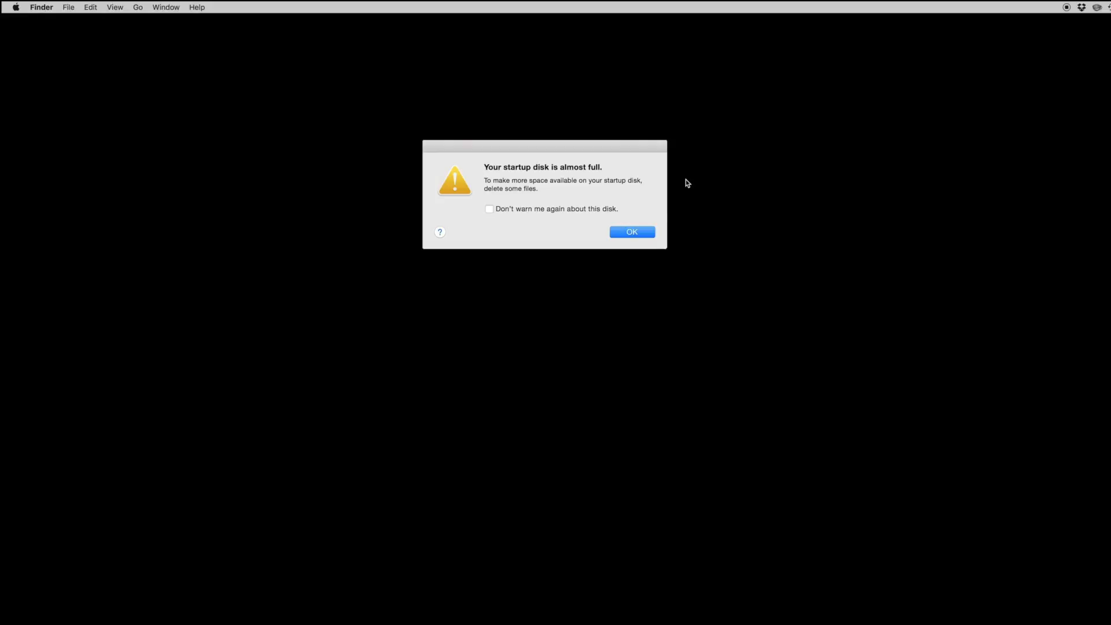
mouse_move(686, 189)
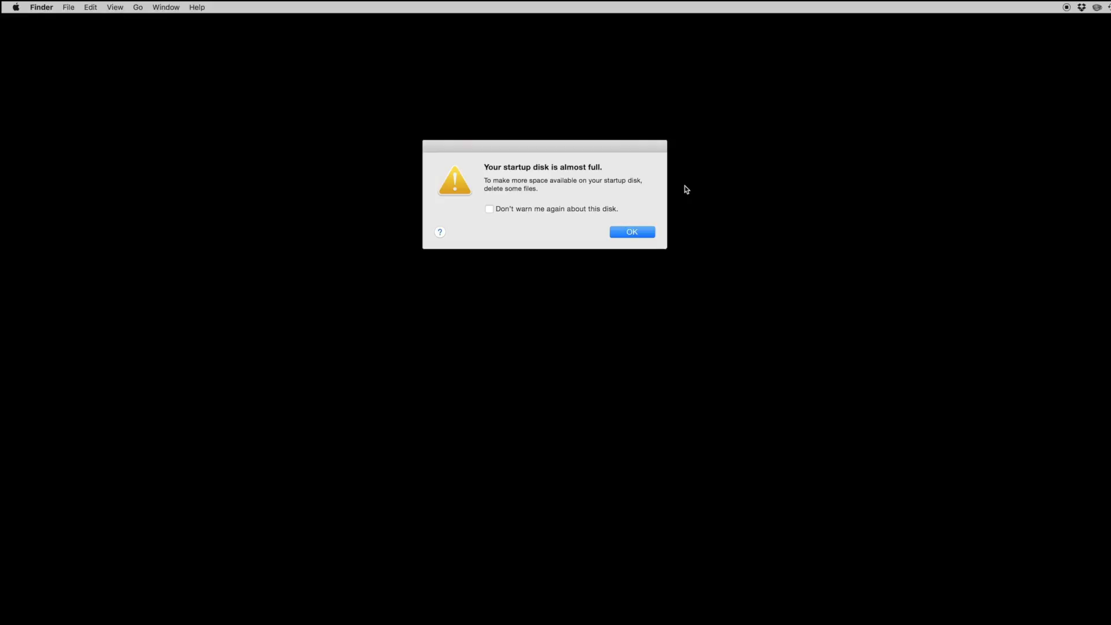
Dismiss the startup-disk warning before checking Macintosh HD storage
click(631, 232)
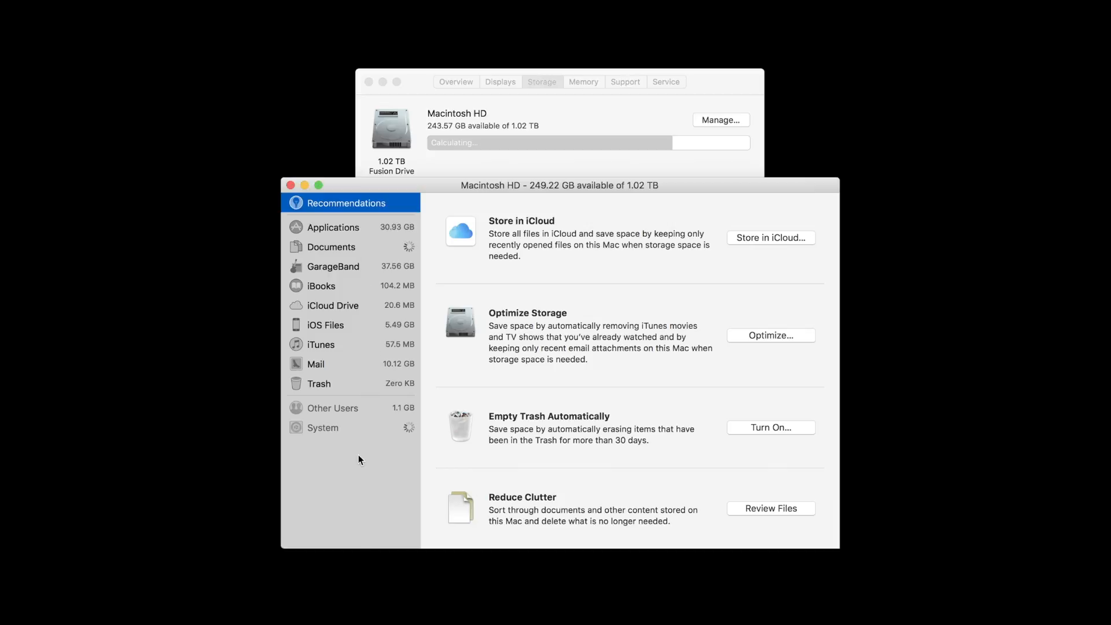
mouse_move(366, 436)
text(disk inve)
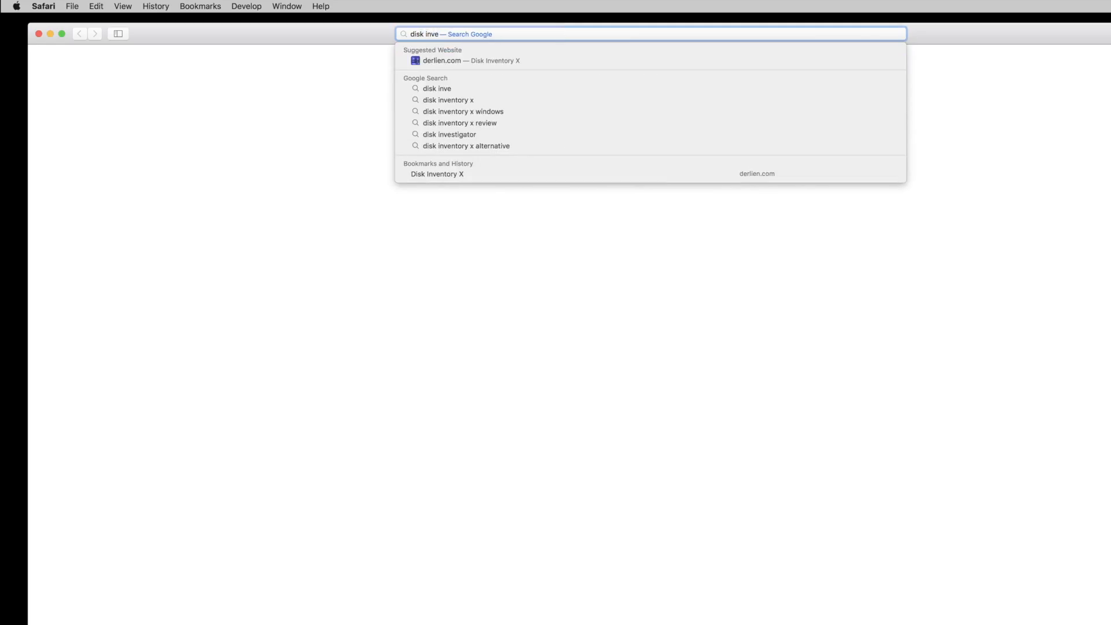
Go to the derlien.com Disk Inventory X suggestion from the 'disk inve' search
click(443, 61)
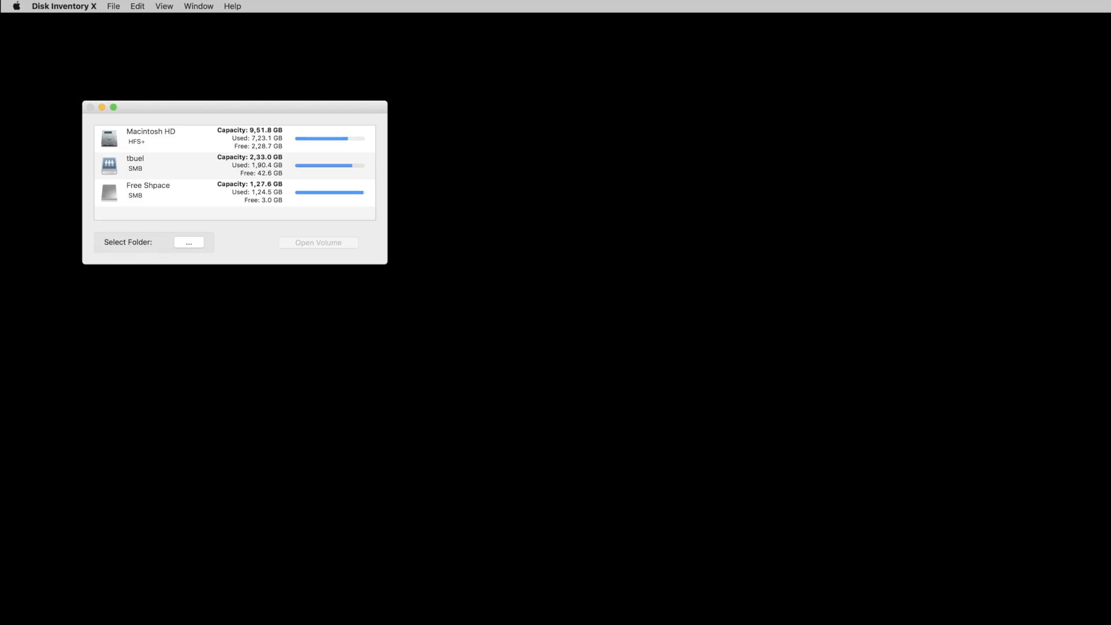
mouse_move(179, 164)
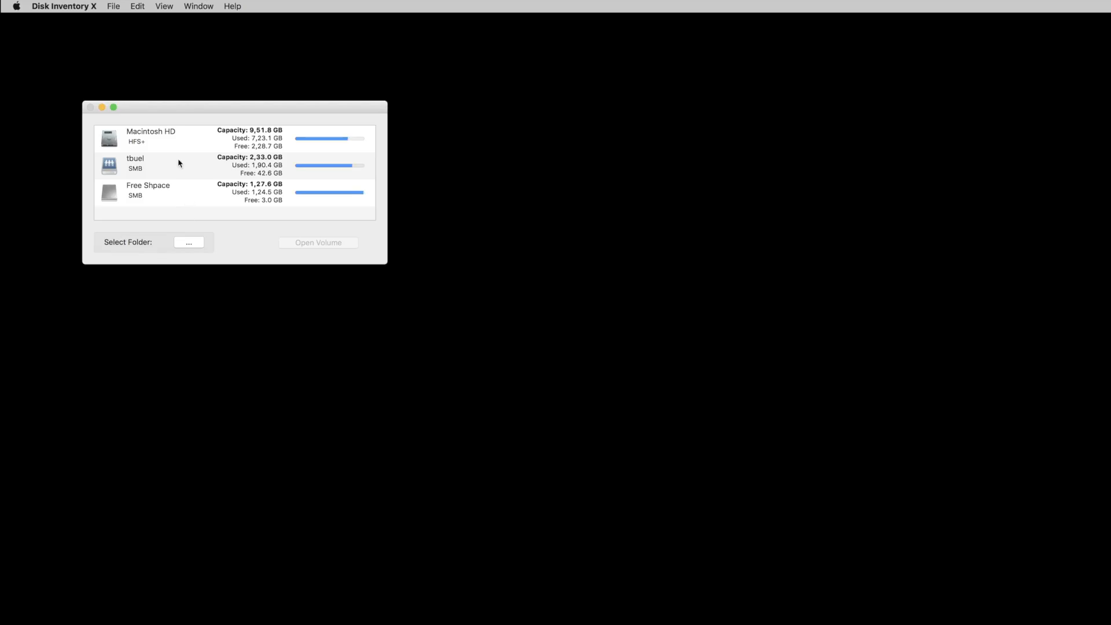
Choose Macintosh HD in the volume list and start loading its contents
click(150, 138)
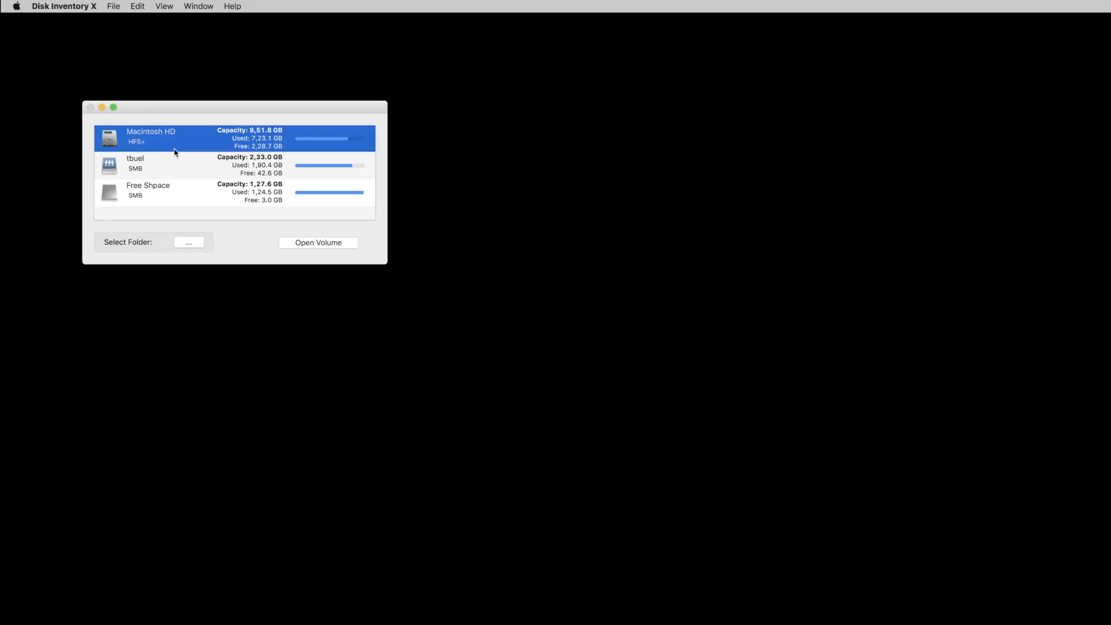
mouse_move(296, 246)
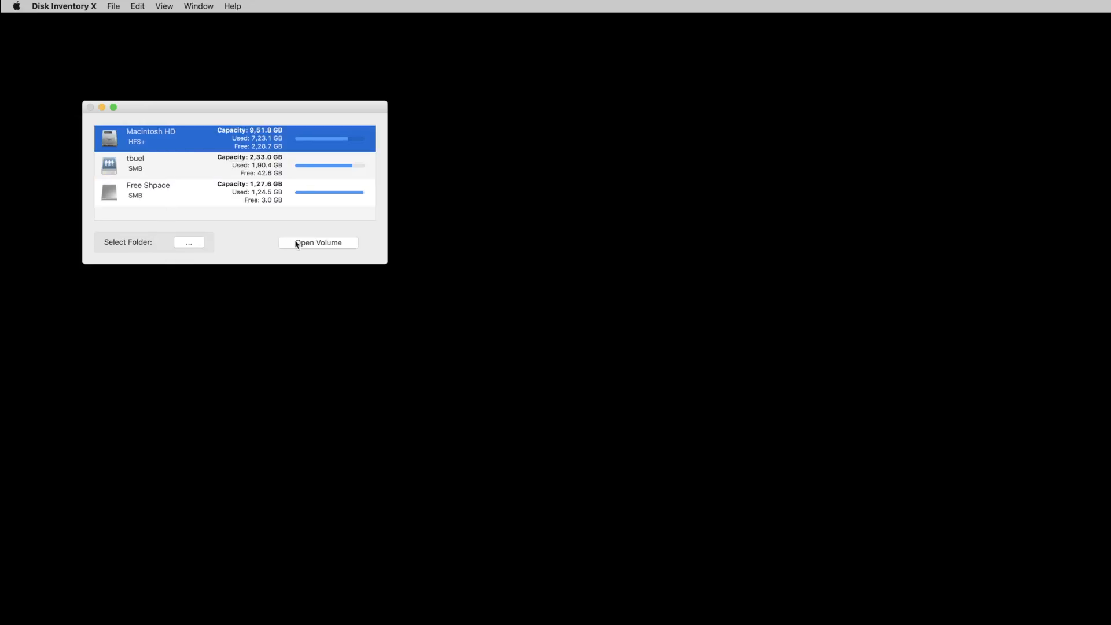
click(318, 243)
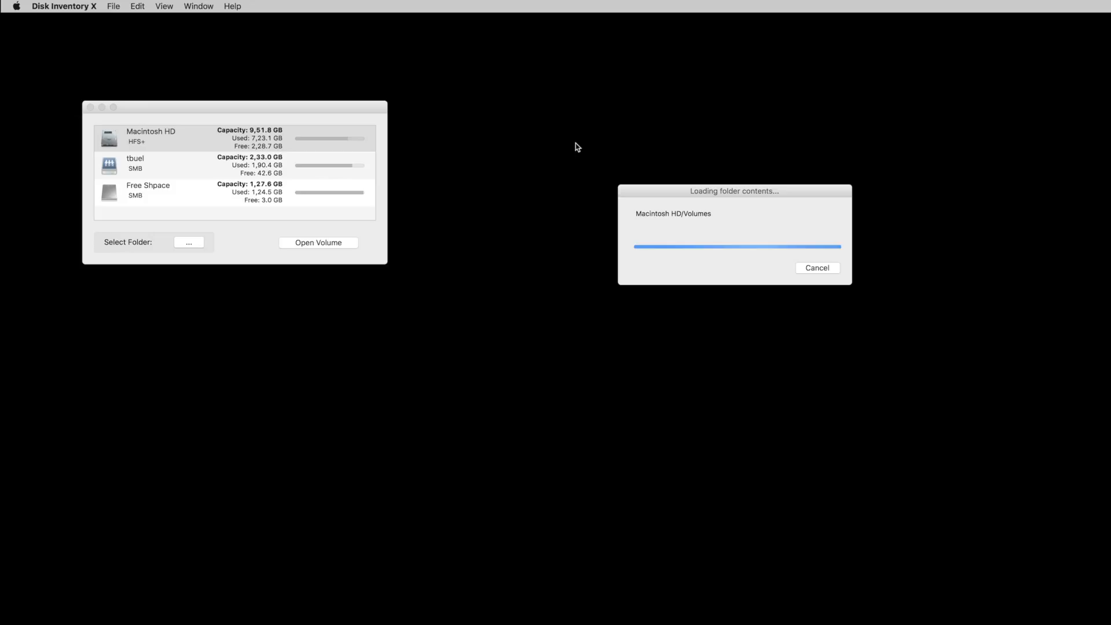
Select the large blue treemap block to show the 229.6 GB GottaBeMobile Final Cut Pro library details
click(817, 267)
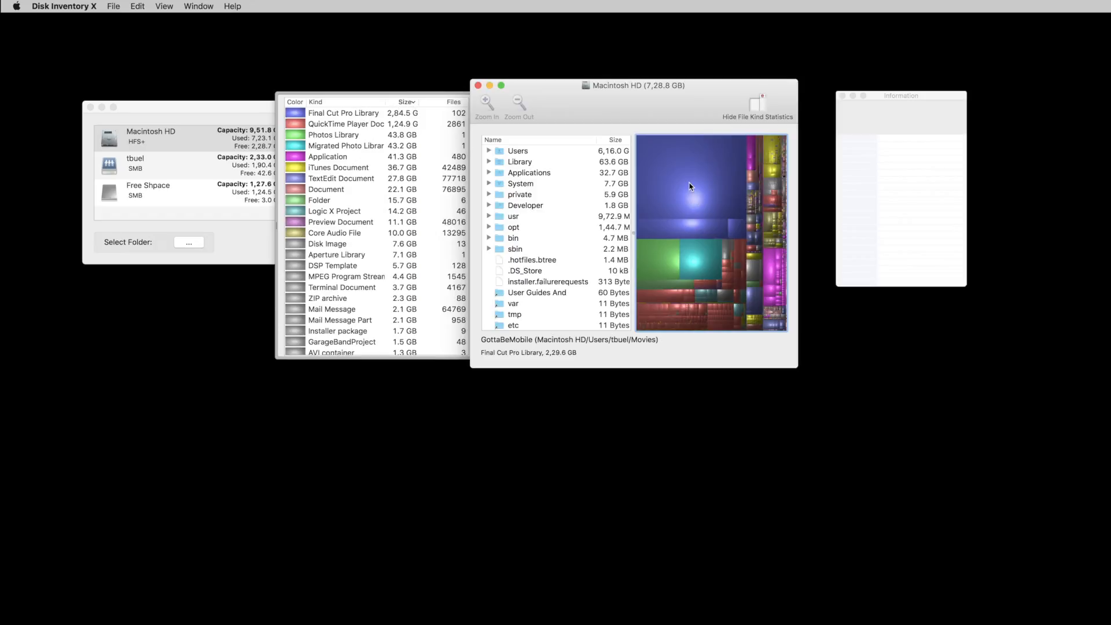
mouse_move(696, 234)
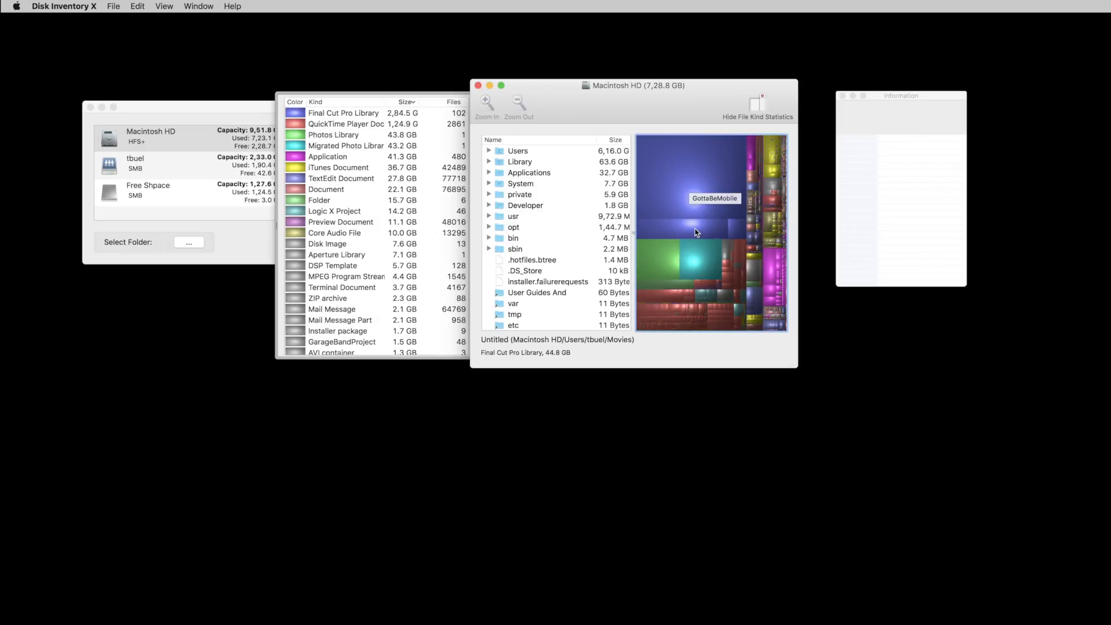
mouse_move(702, 263)
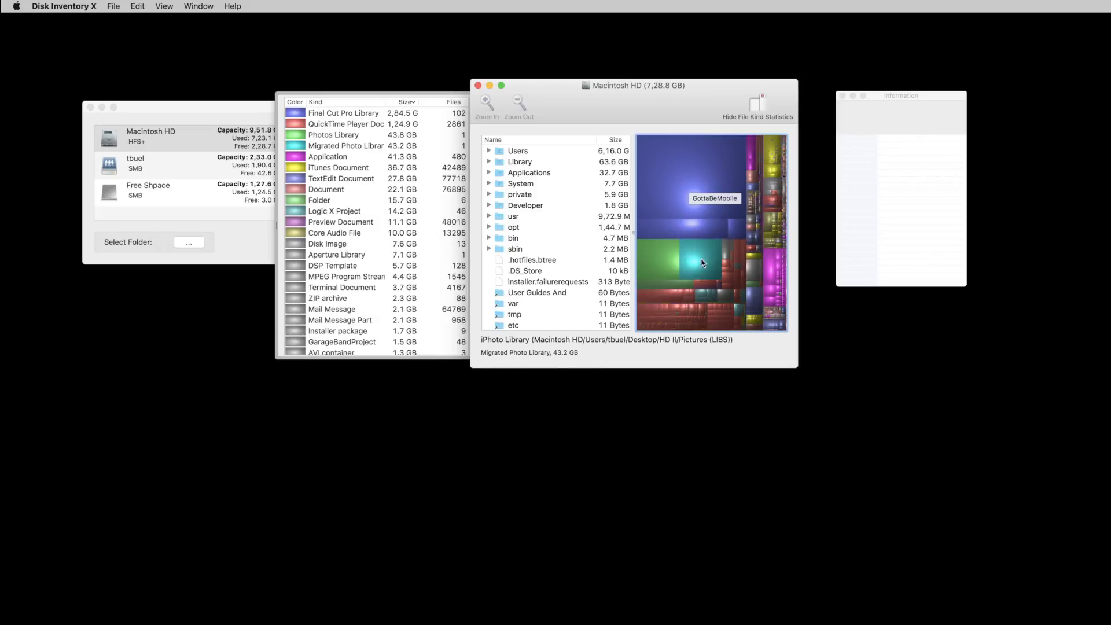
mouse_move(876, 163)
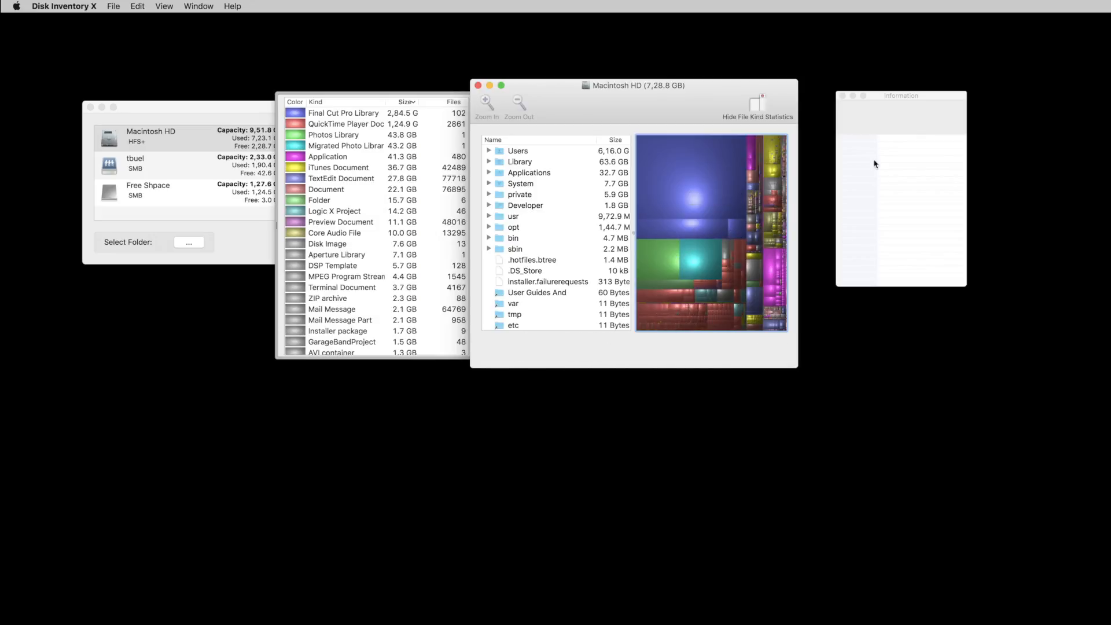
mouse_move(769, 155)
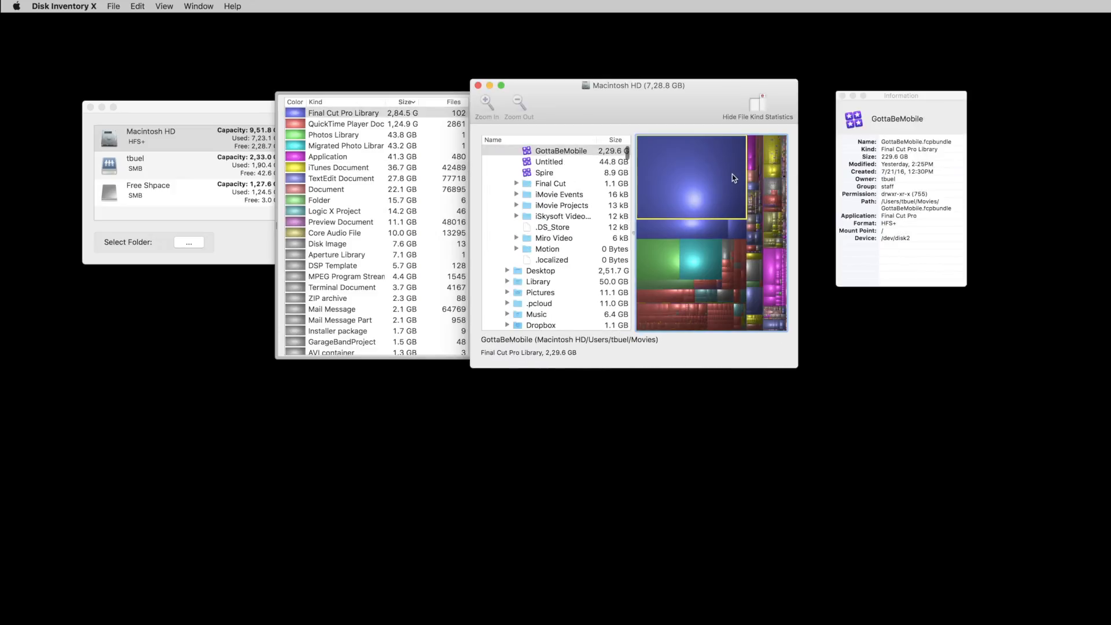
Inspect the 43.2 GB iPhoto Library block, show its Move To Trash menu, and return to the volume list
click(549, 161)
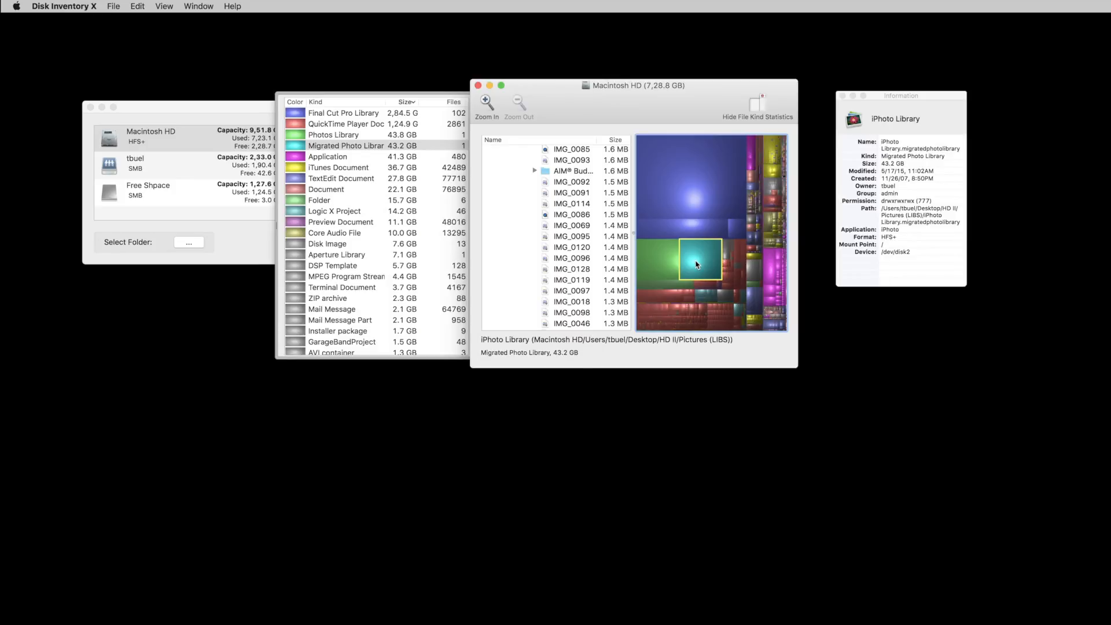
right_click(698, 262)
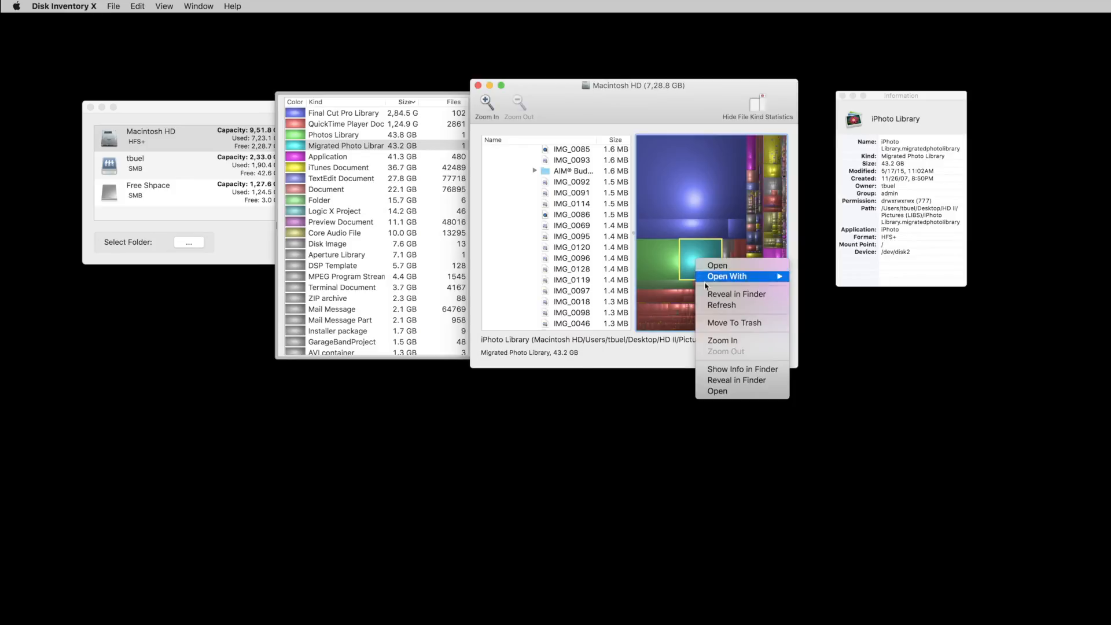
mouse_move(734, 322)
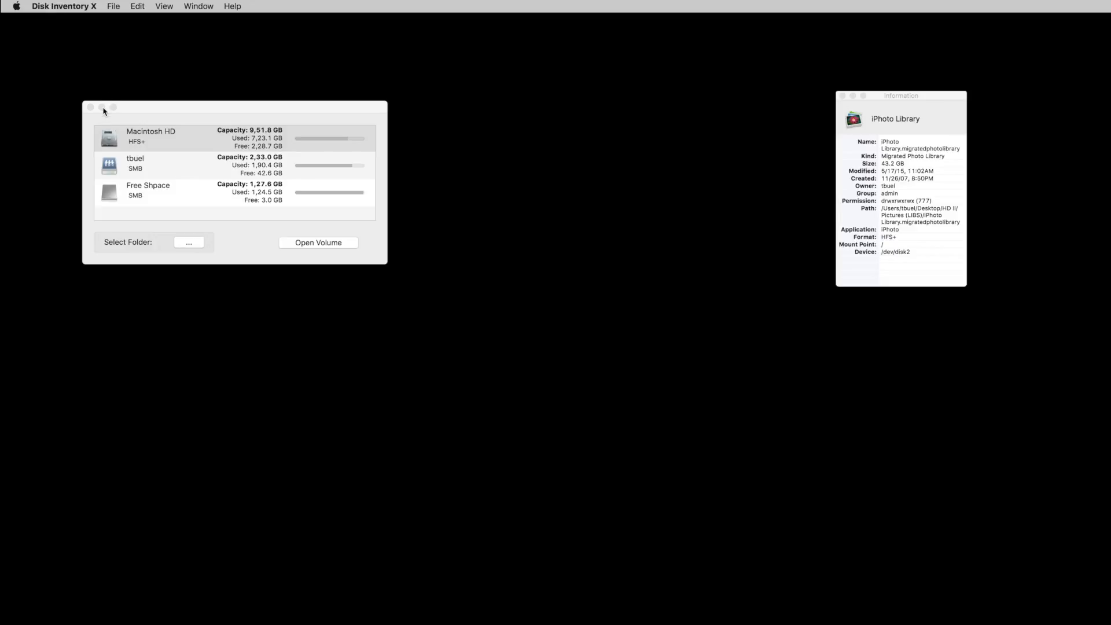
click(151, 135)
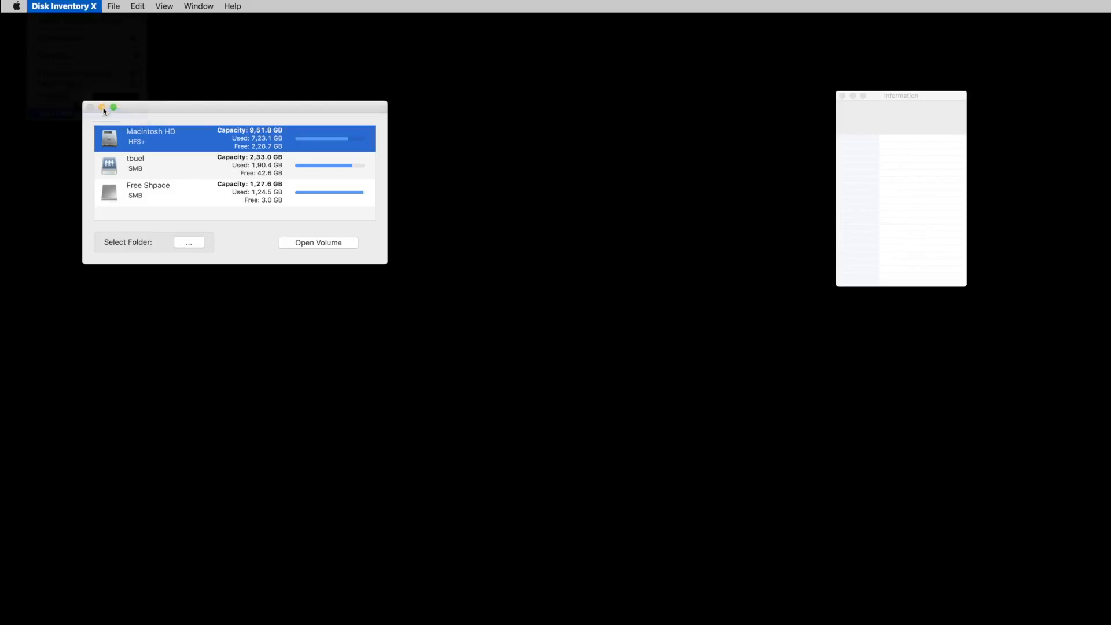